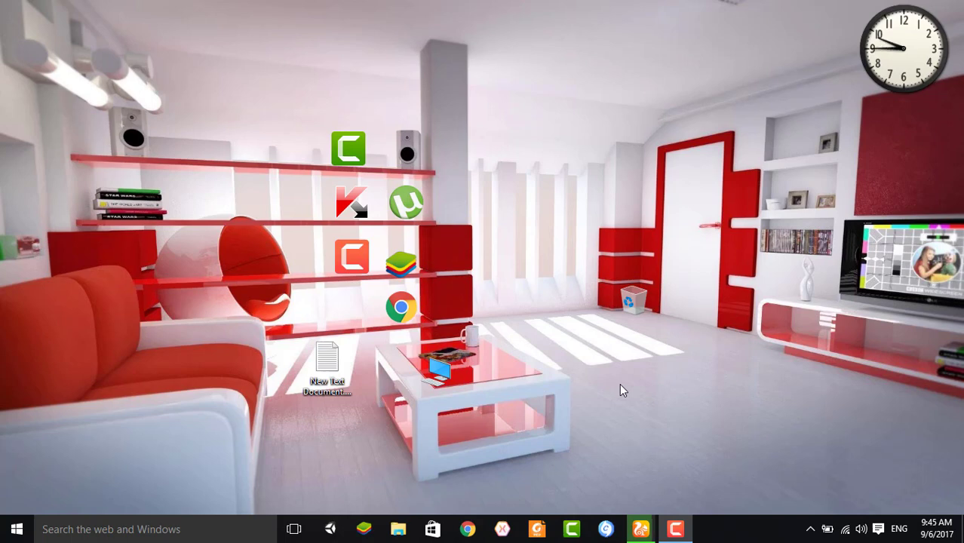
mouse_move(620, 394)
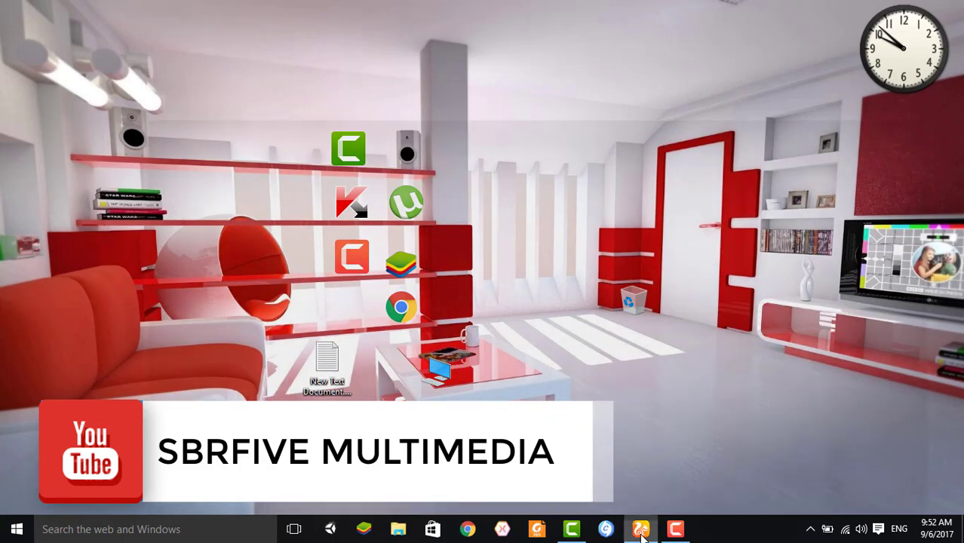
Bring UC Browser showing the Google Play apps page to the front.
click(640, 529)
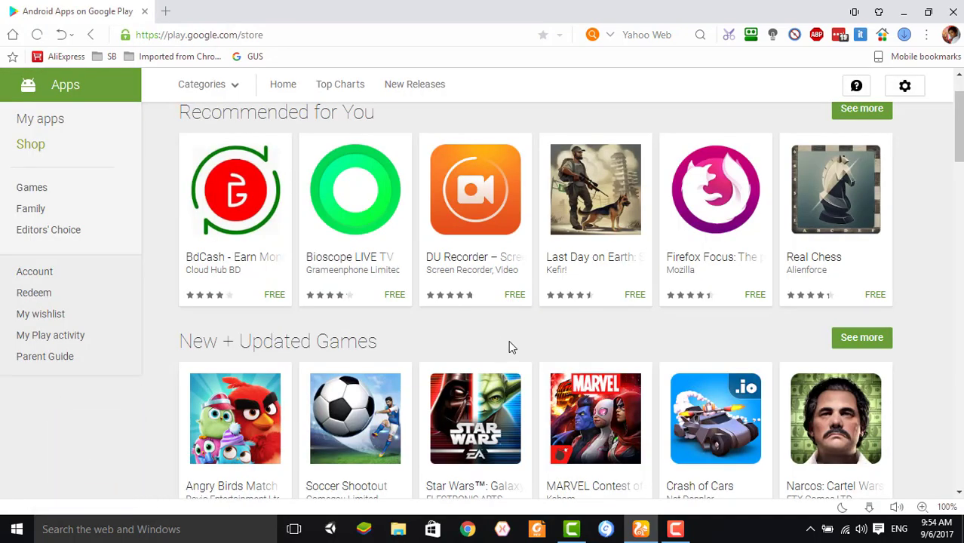
mouse_move(503, 343)
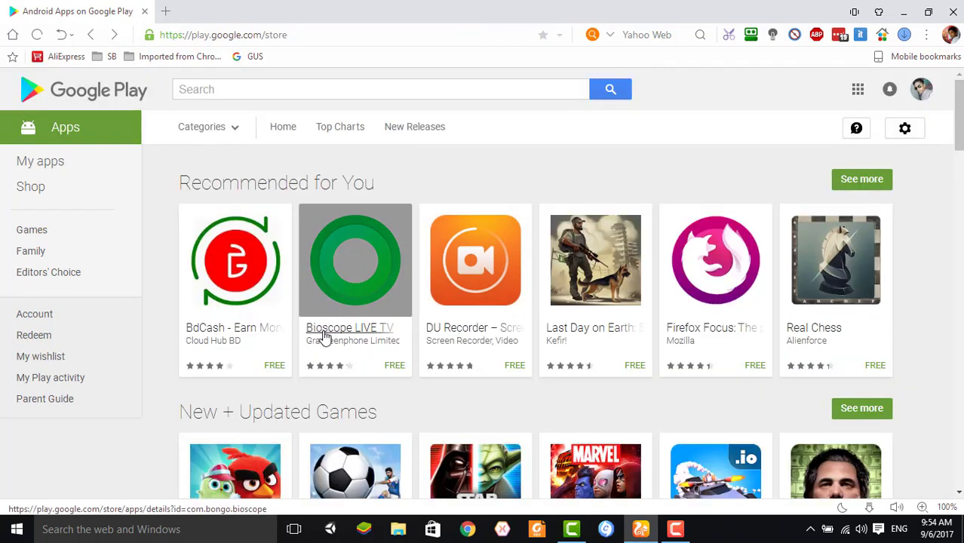
mouse_move(349, 332)
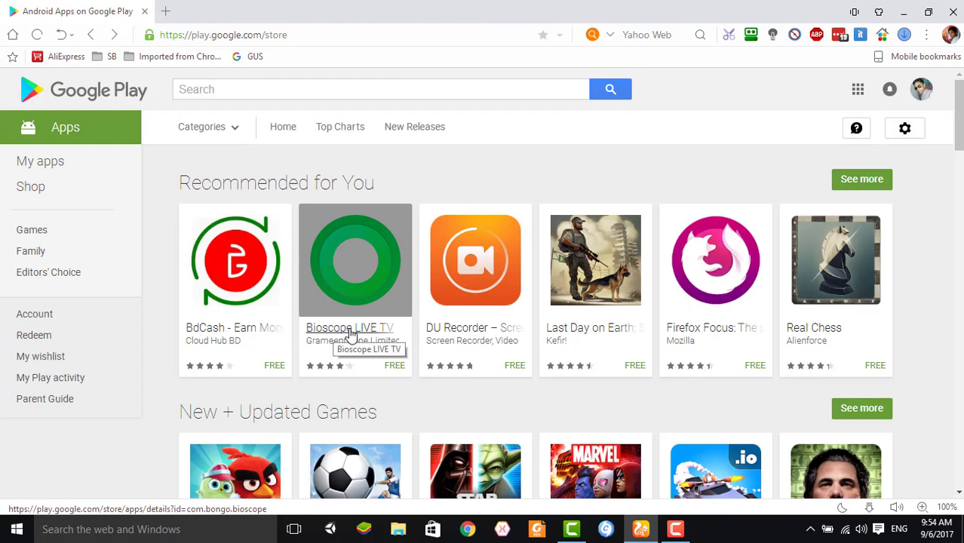
mouse_move(335, 340)
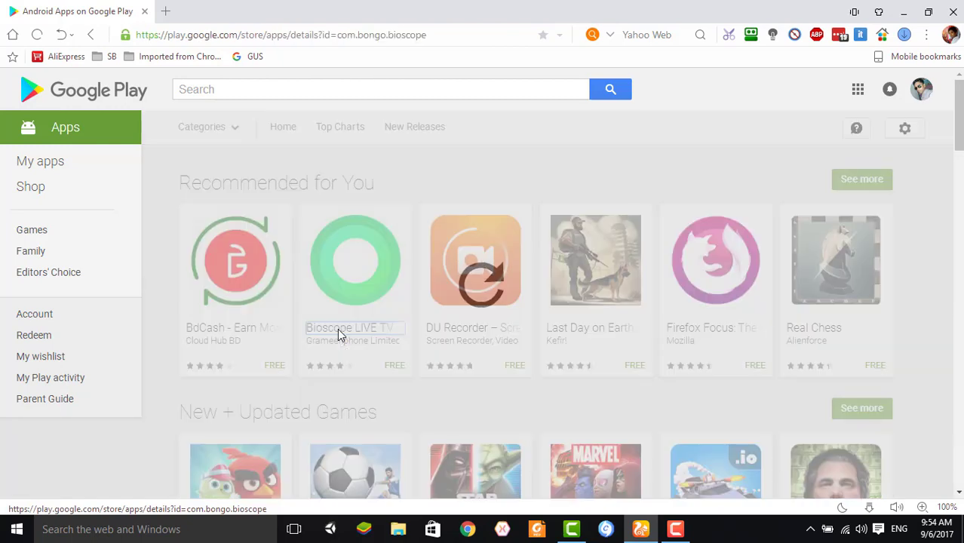
Open the Bioscope LIVE TV page and copy its Play Store web address.
click(354, 328)
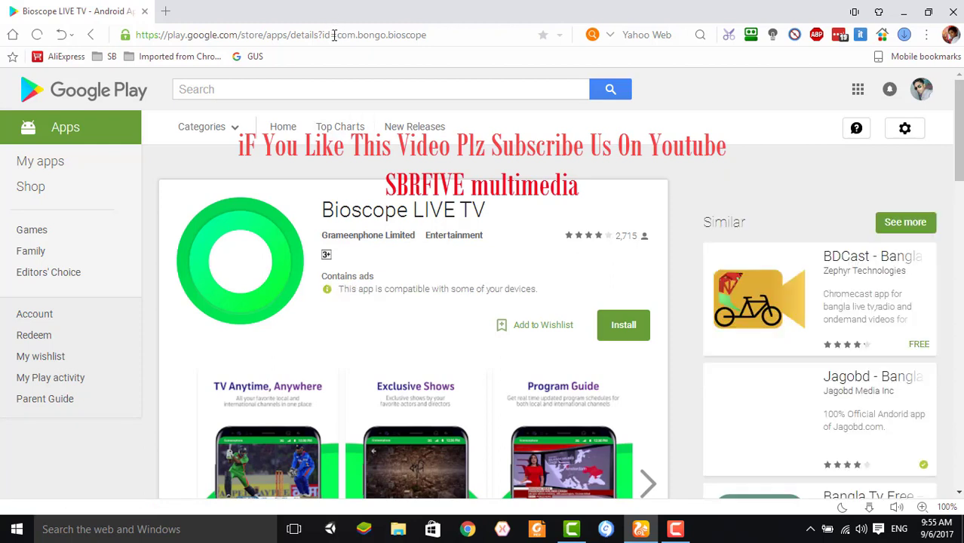
click(332, 34)
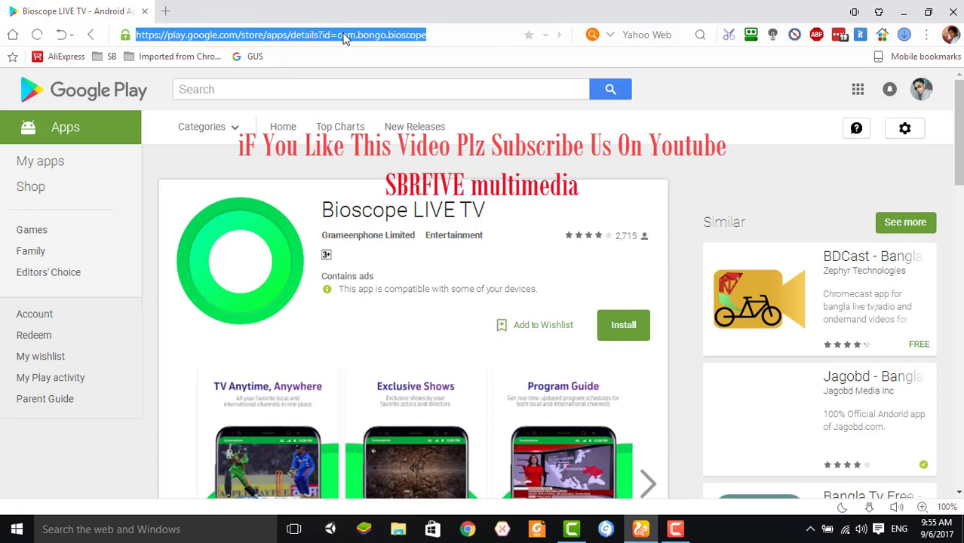
right_click(343, 34)
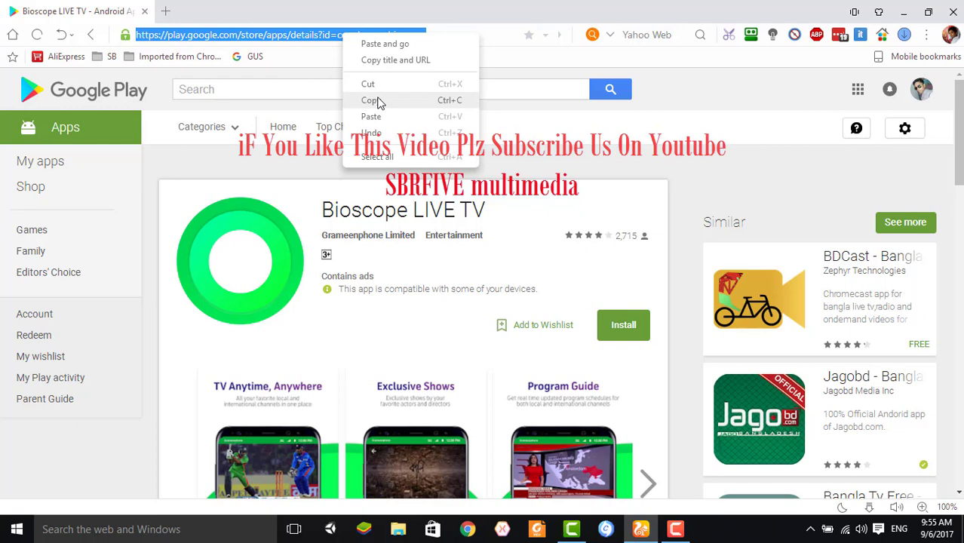
click(369, 100)
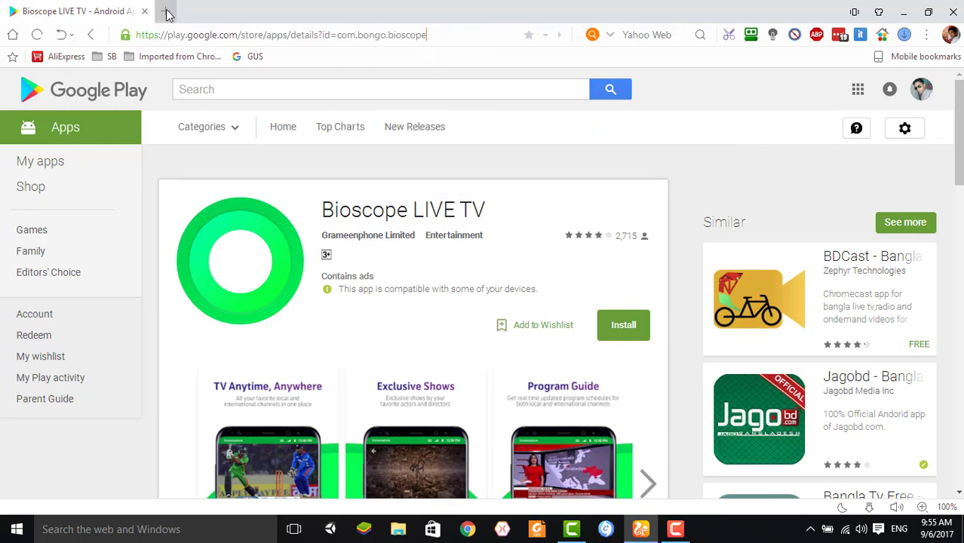
In a new tab on apk-dl.com, search the com.bongo.bioscope Play Store link.
click(166, 13)
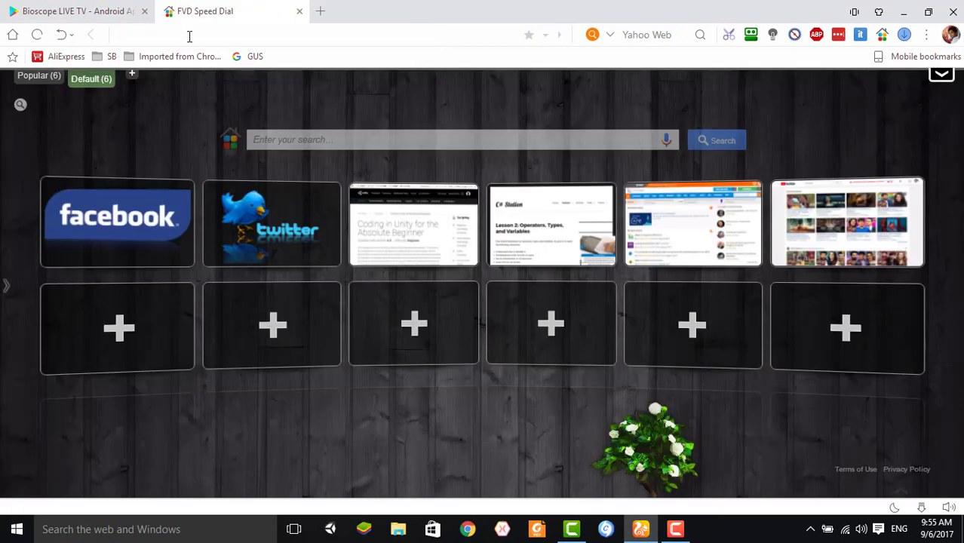
text(apk-dl.com)
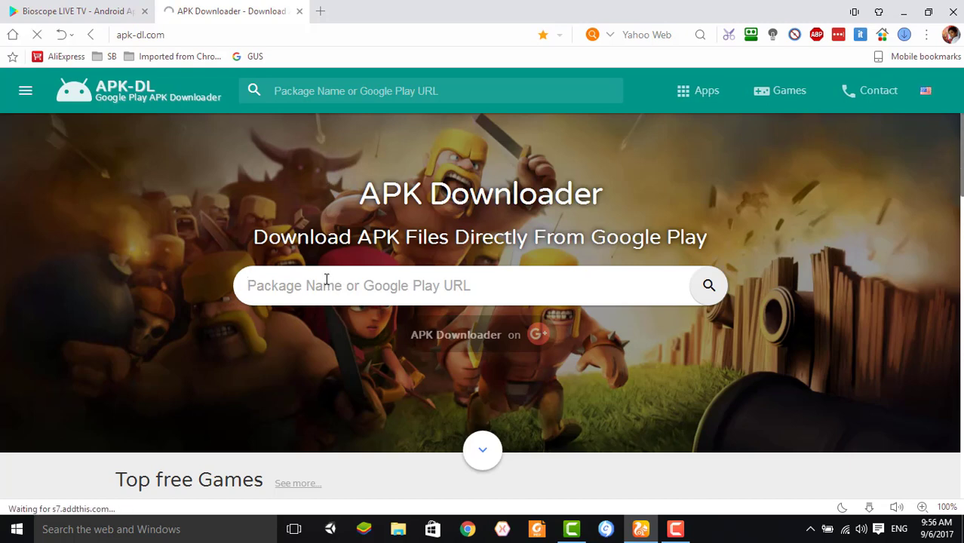
text(https://play.google.com/store/apps/details?id=com.bongo.bioscope)
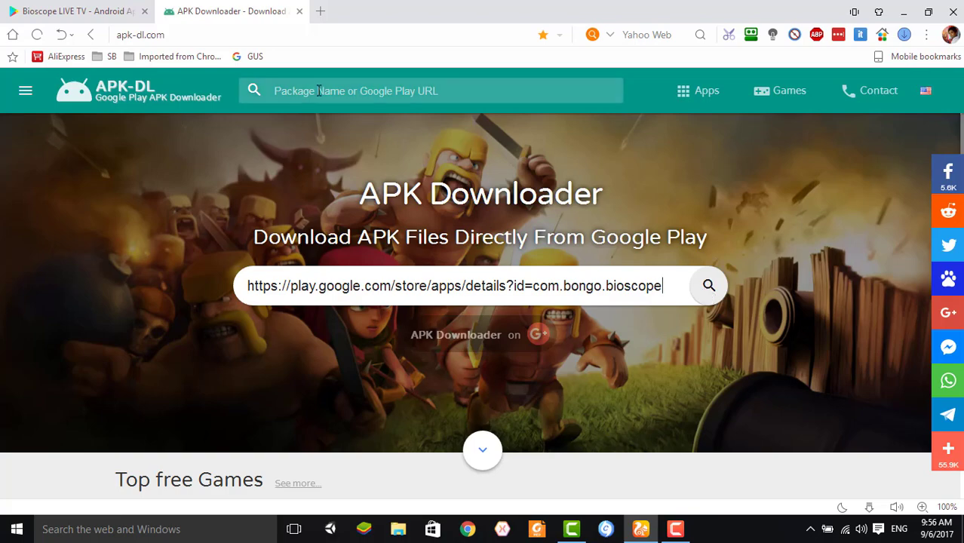
click(707, 285)
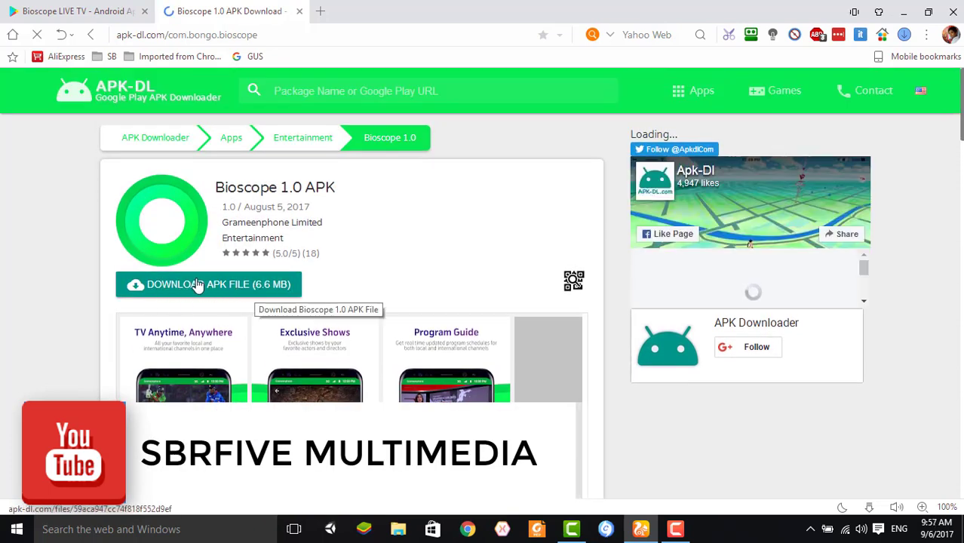
Download the Bioscope 1.0 APK file and view its progress in the downloads list.
click(203, 284)
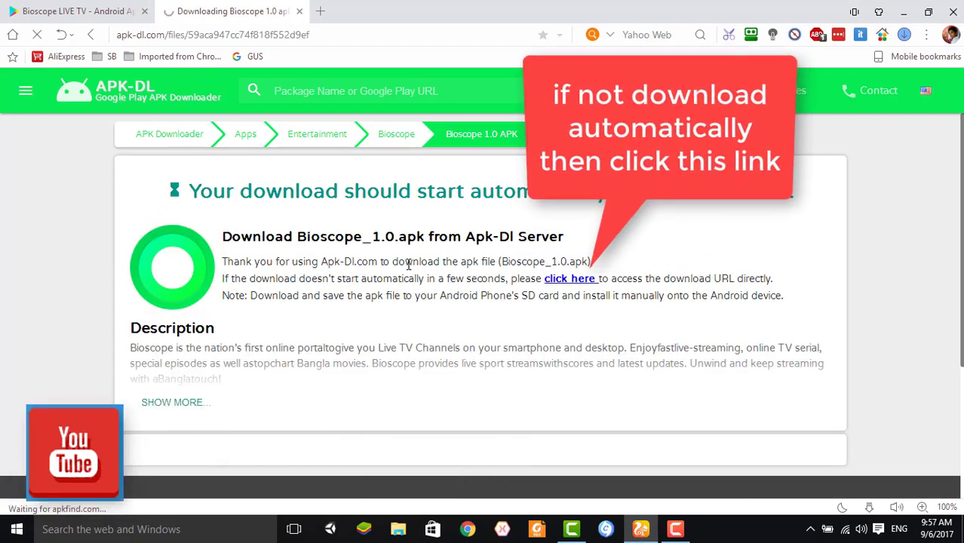
click(570, 278)
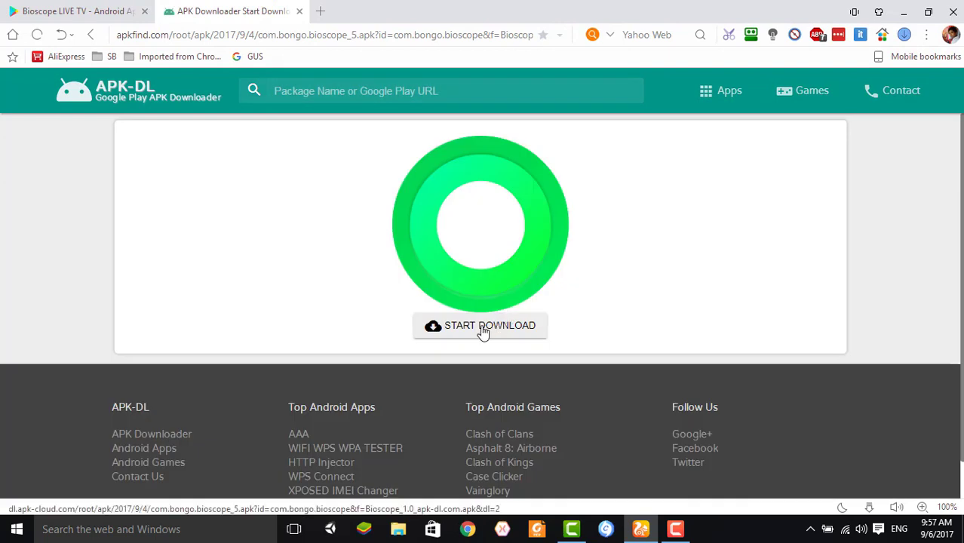
click(481, 325)
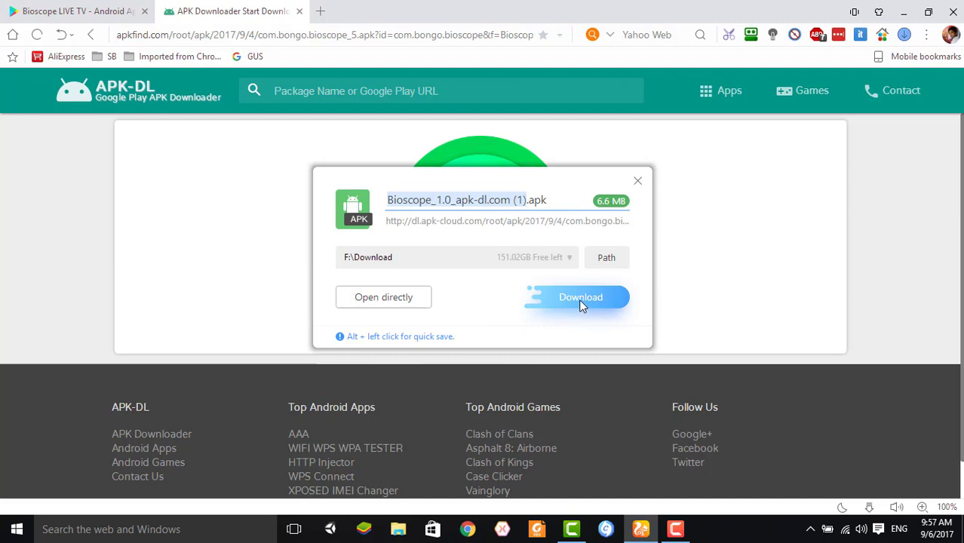
click(581, 296)
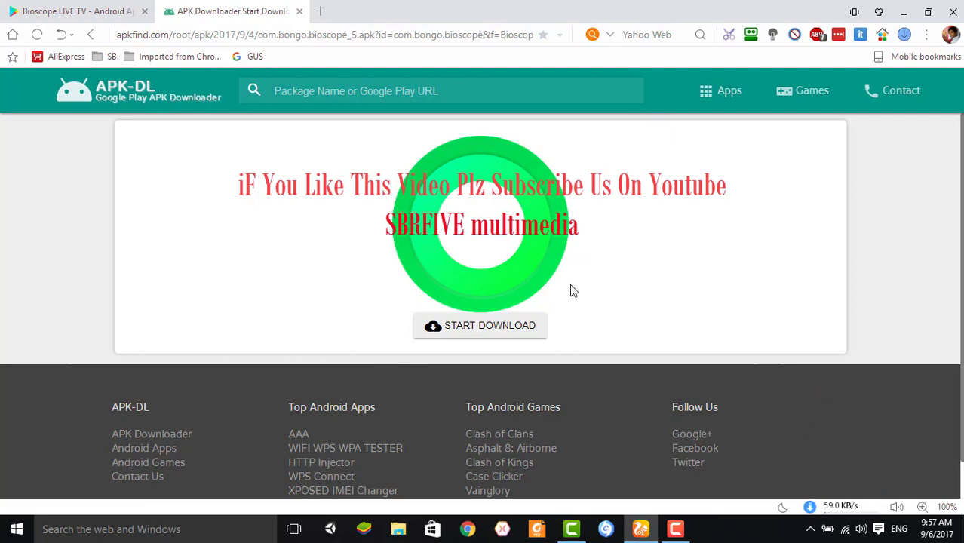
click(479, 325)
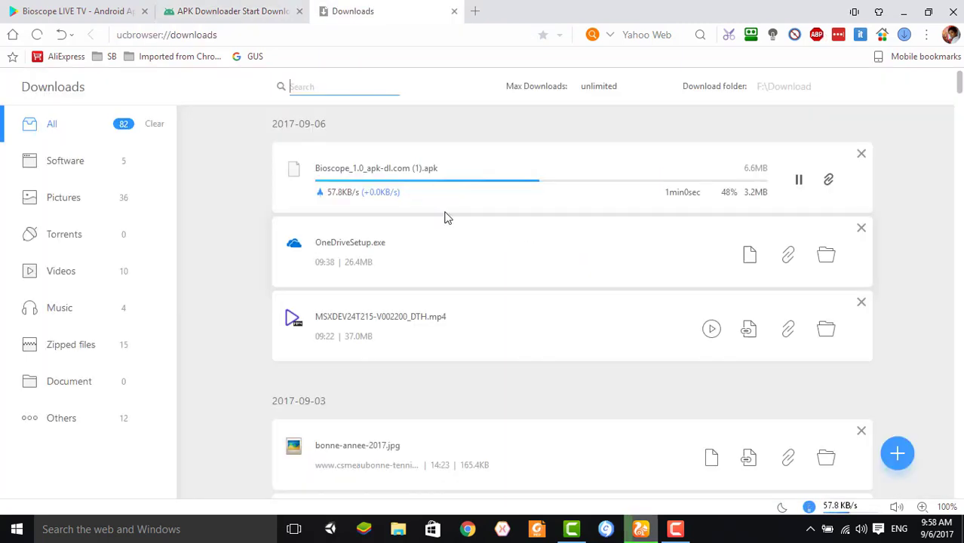